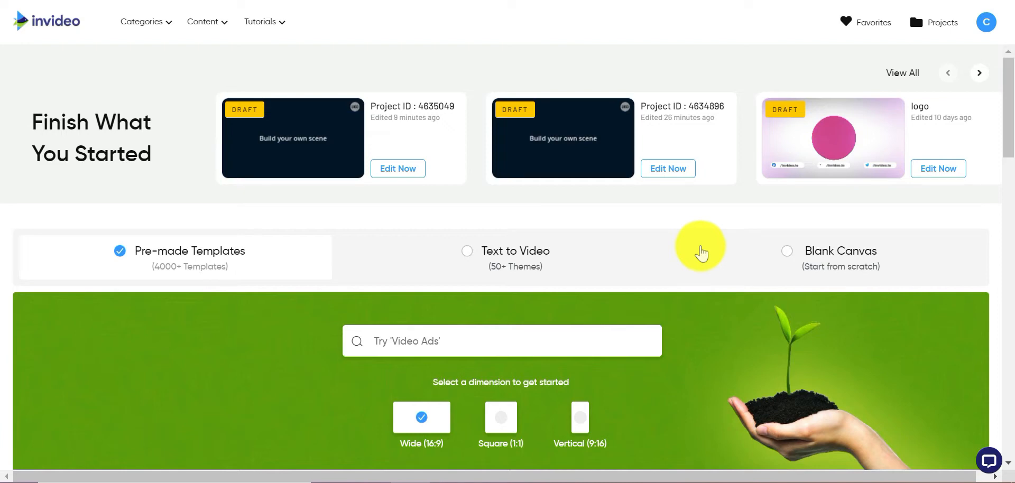
pyautogui.moveTo(790, 259)
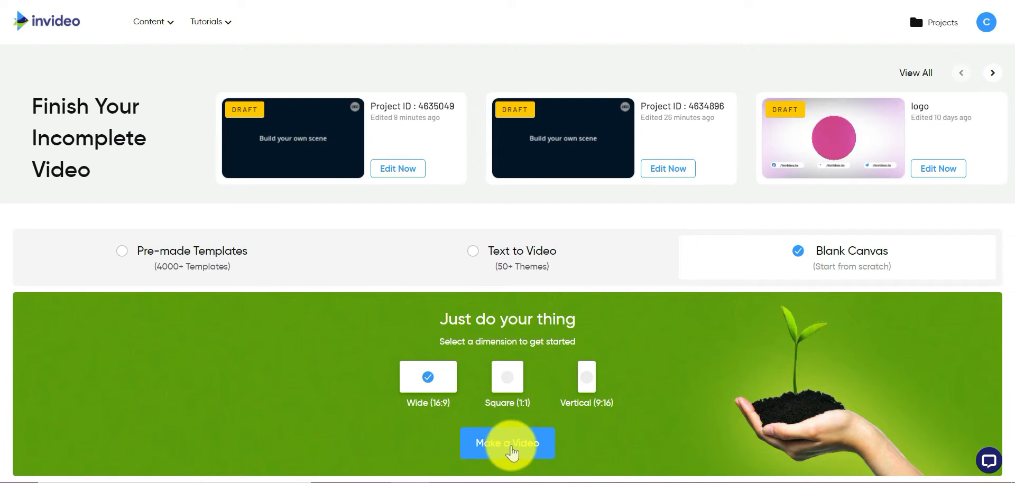
# Create a new Blank Canvas video in Wide (16:9) format from the dashboard
pyautogui.click(508, 444)
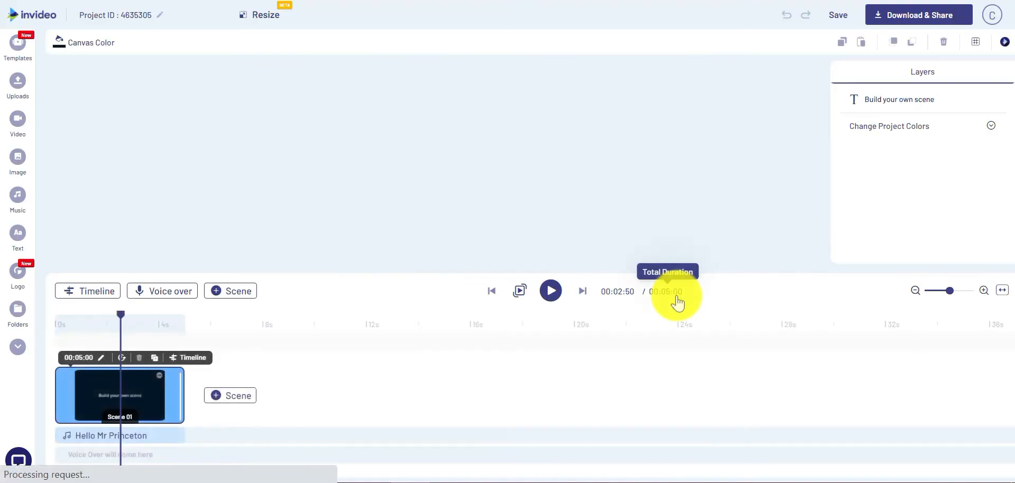
# Delete the 'Build your own scene' placeholder text layer, leaving an empty dark canvas
pyautogui.click(18, 85)
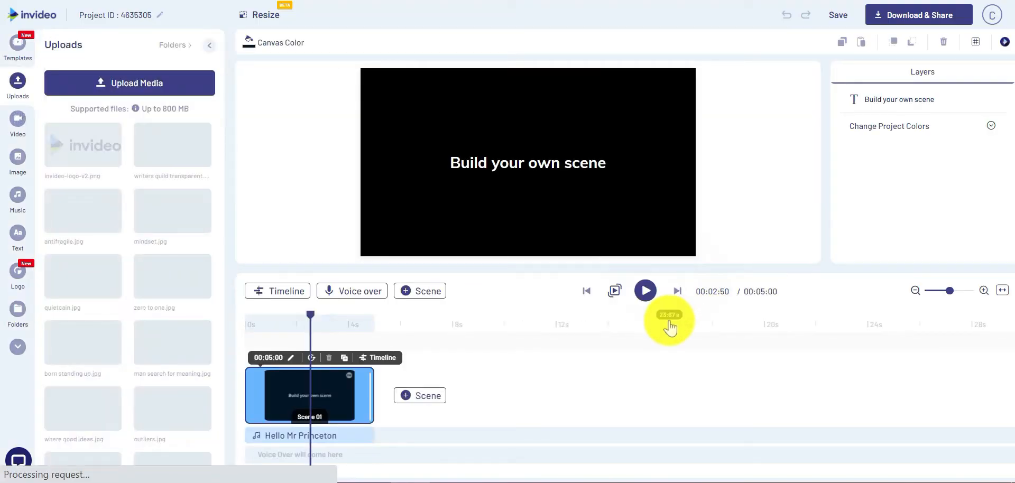
pyautogui.click(528, 163)
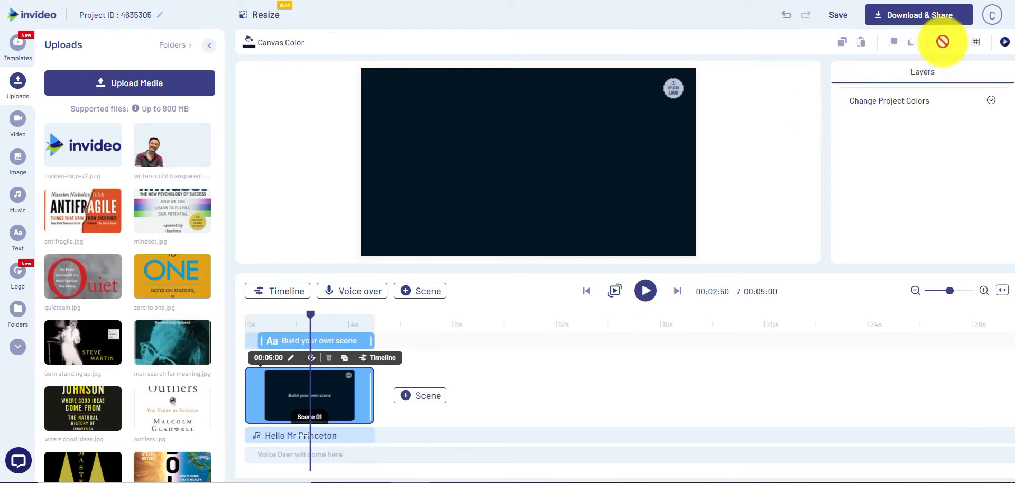
pyautogui.moveTo(18, 122)
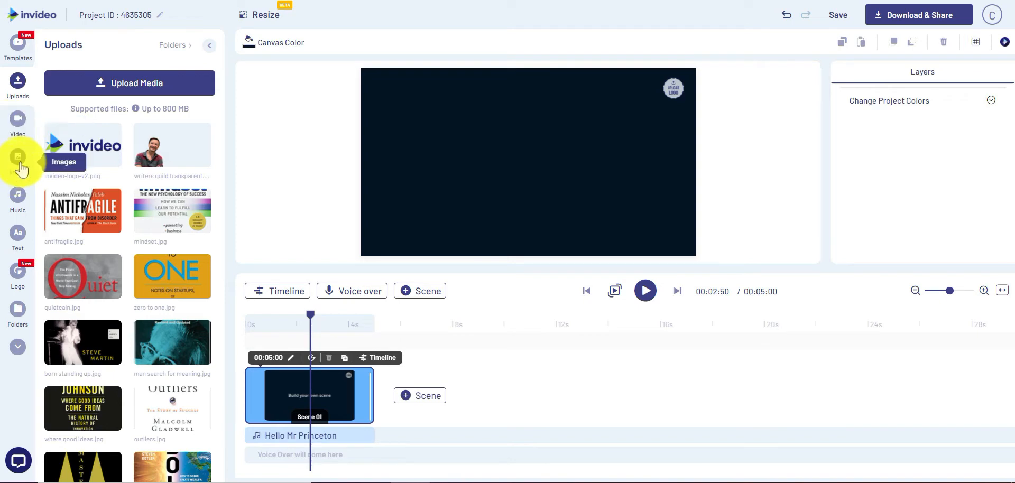
# Browse the stock image library and add the sparrow-on-a-branch photo to the scene
pyautogui.click(18, 158)
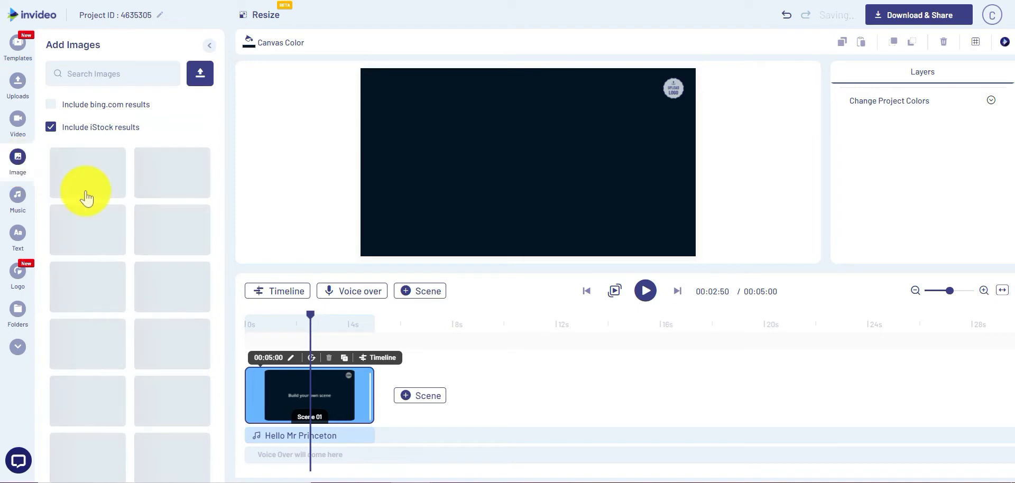
pyautogui.moveTo(187, 252)
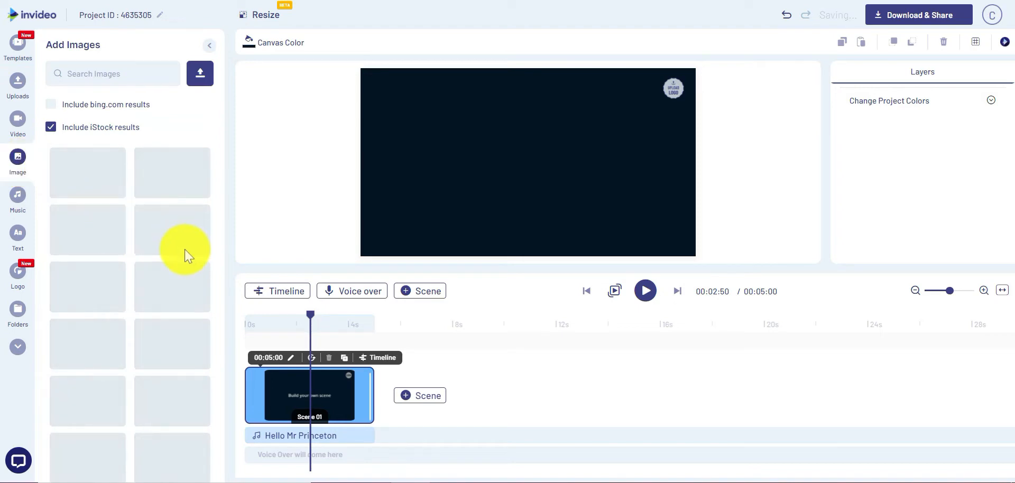
pyautogui.moveTo(243, 344)
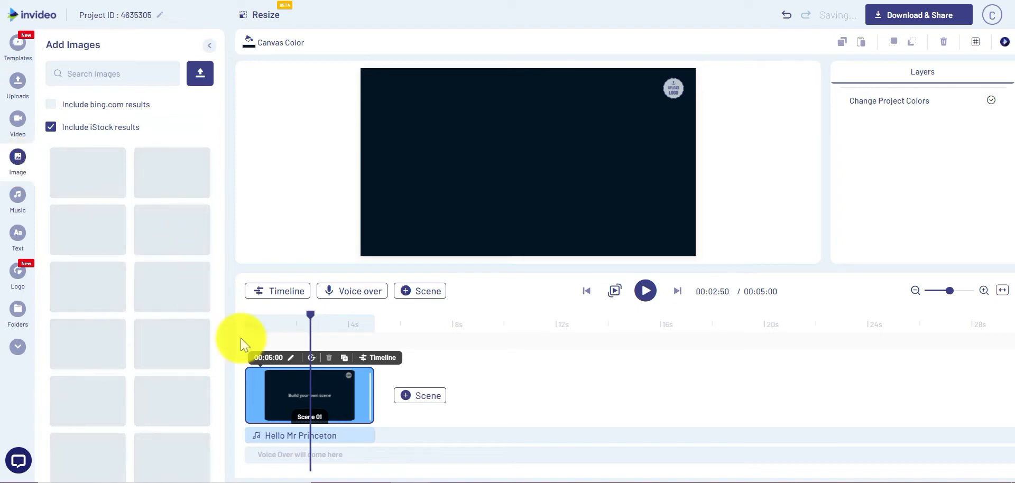
pyautogui.scroll(-3)
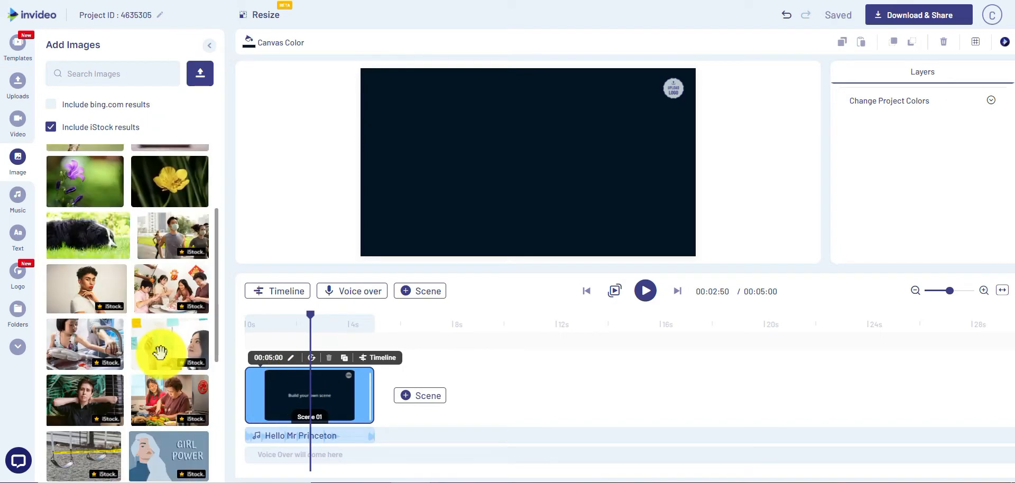
pyautogui.scroll(-3)
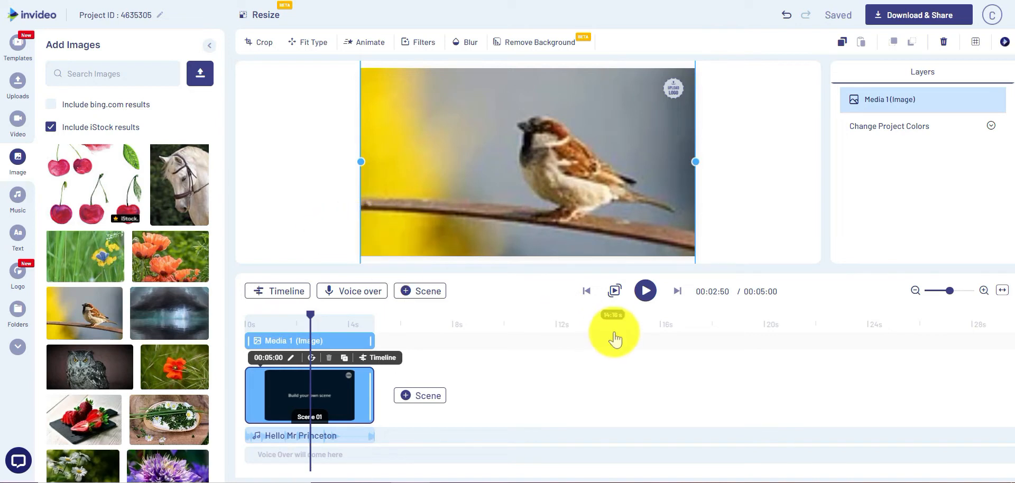
pyautogui.moveTo(613, 290)
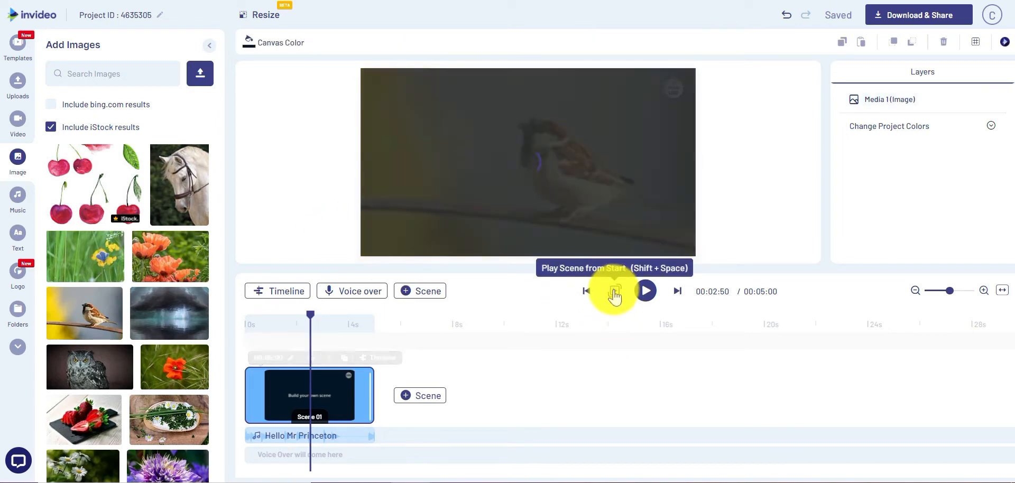
# Preview the scene from the start, then delete the background music clip from the timeline
pyautogui.click(614, 291)
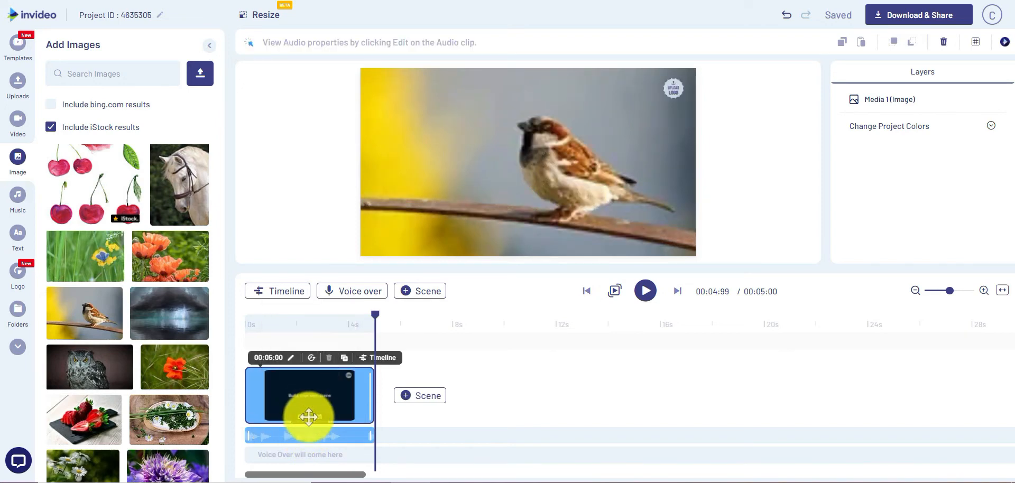
pyautogui.rightClick(310, 417)
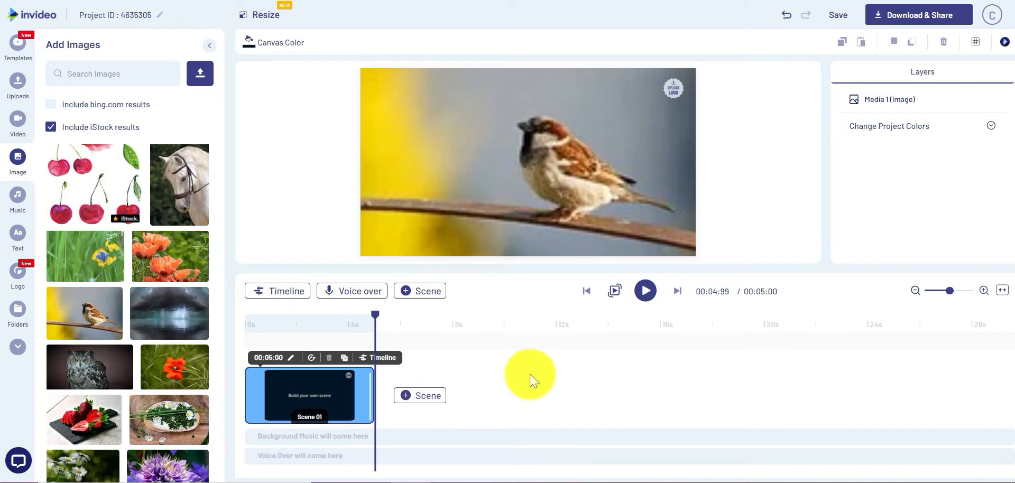
pyautogui.moveTo(502, 359)
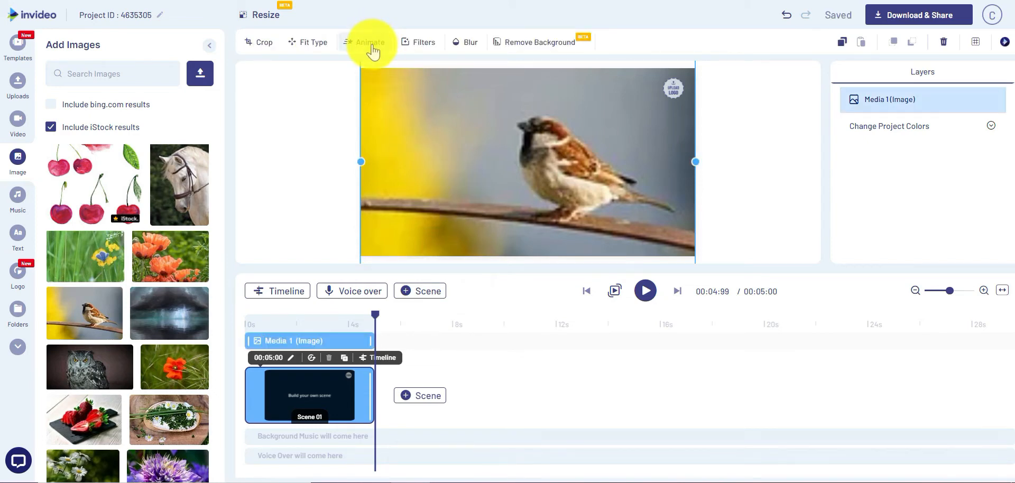
# Give the sparrow photo a one-second Fade In entrance animation in the Animate panel
pyautogui.click(371, 42)
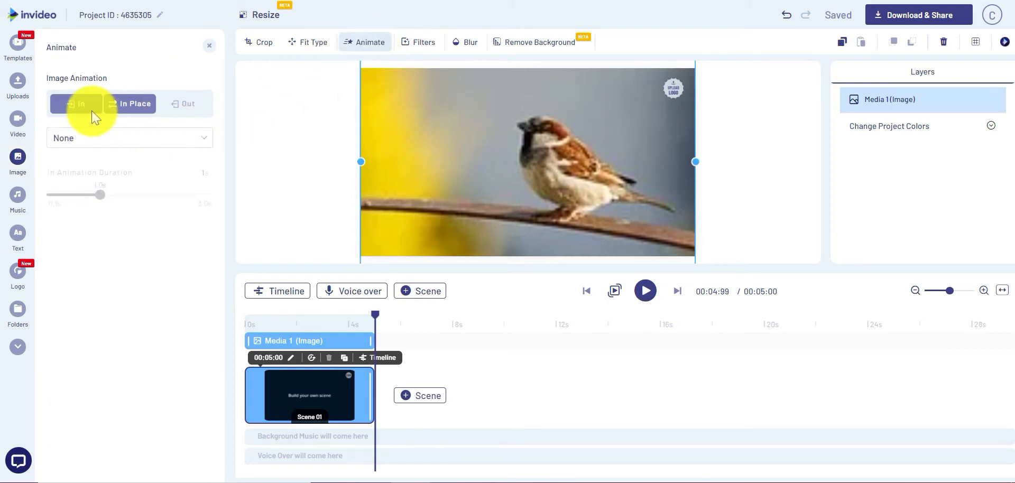
pyautogui.click(135, 104)
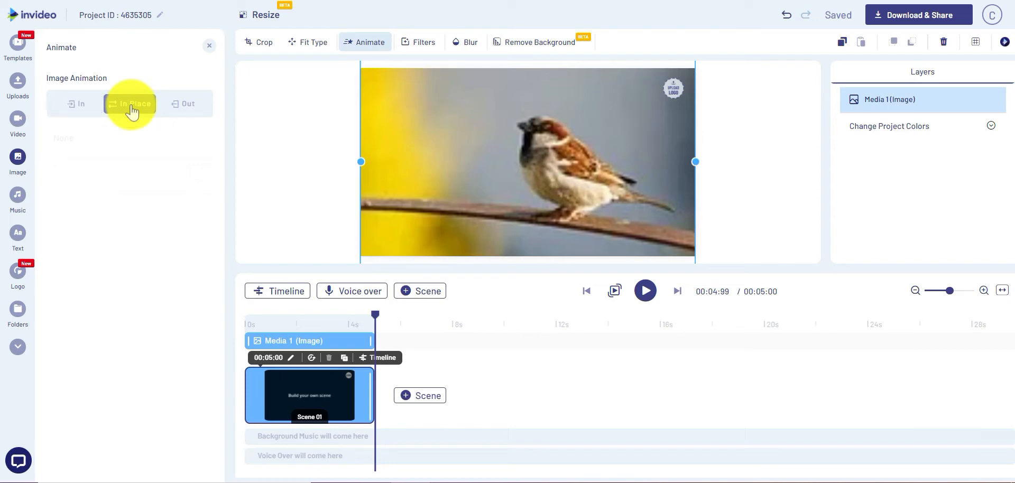
pyautogui.click(188, 103)
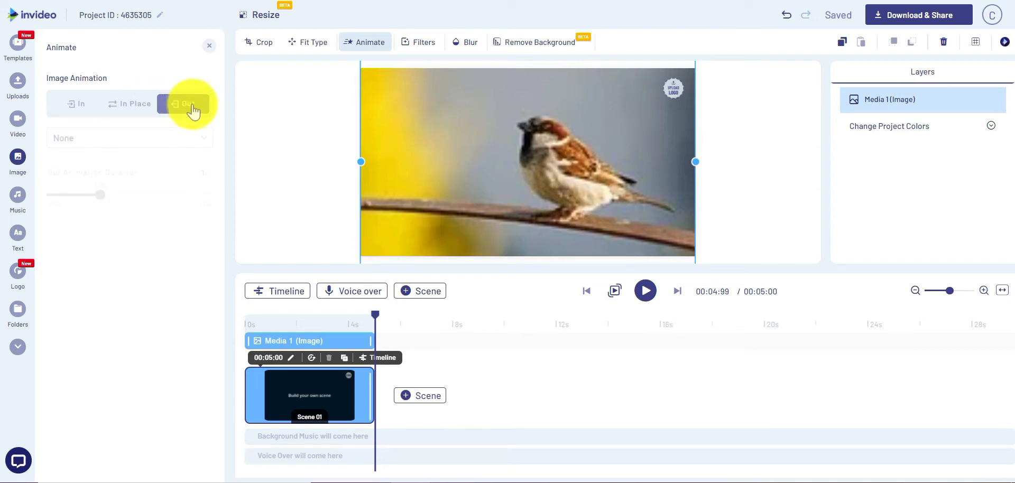
pyautogui.click(76, 103)
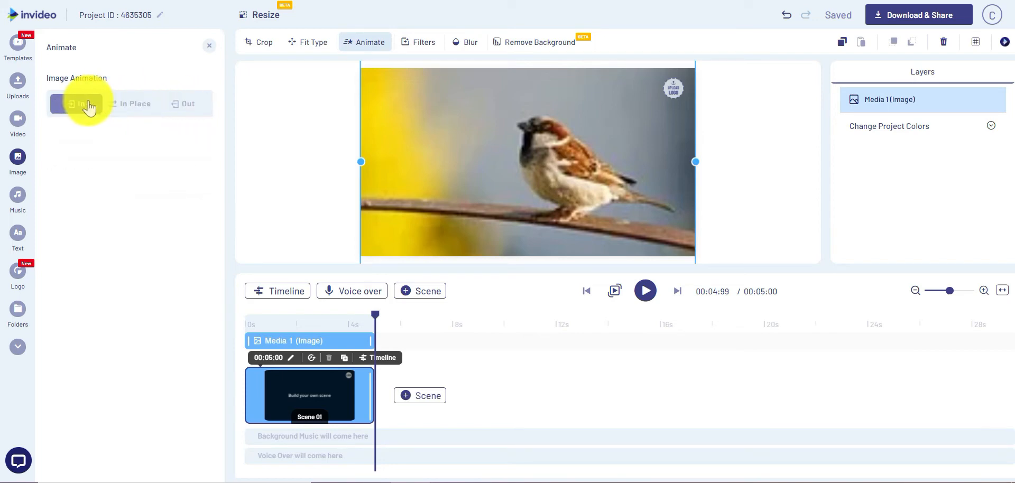
pyautogui.click(73, 103)
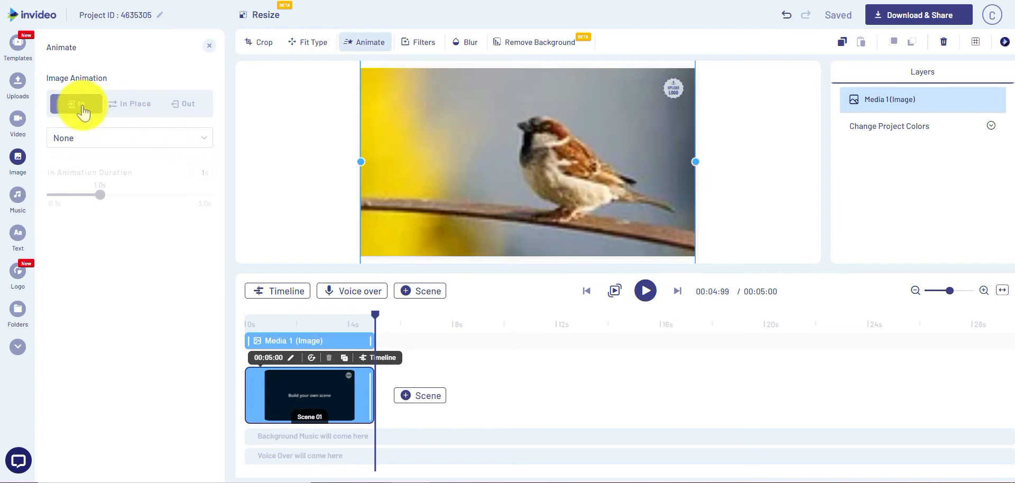
pyautogui.click(77, 104)
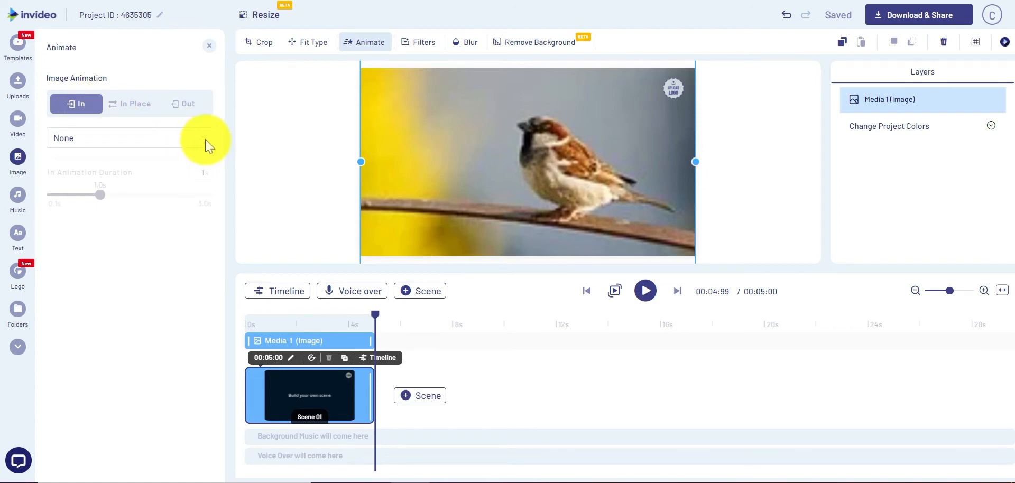
pyautogui.click(119, 137)
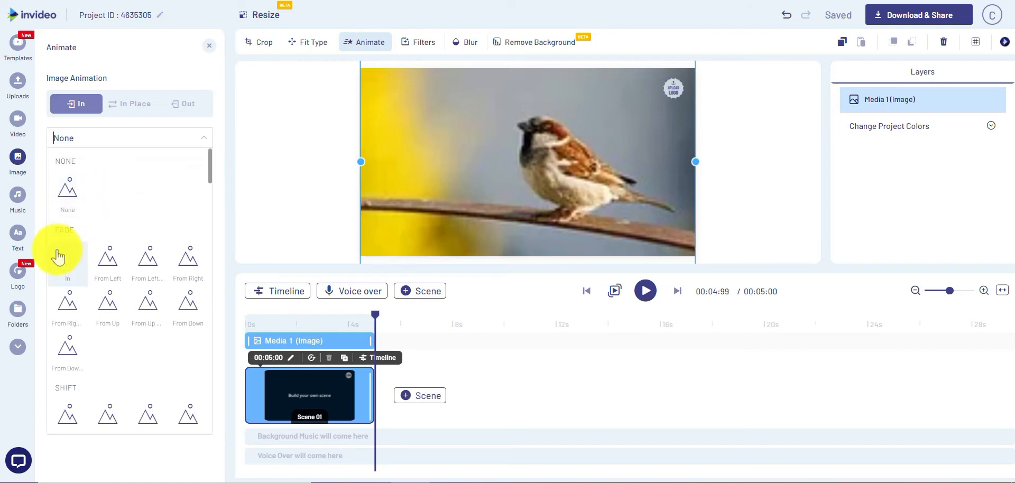
pyautogui.moveTo(107, 259)
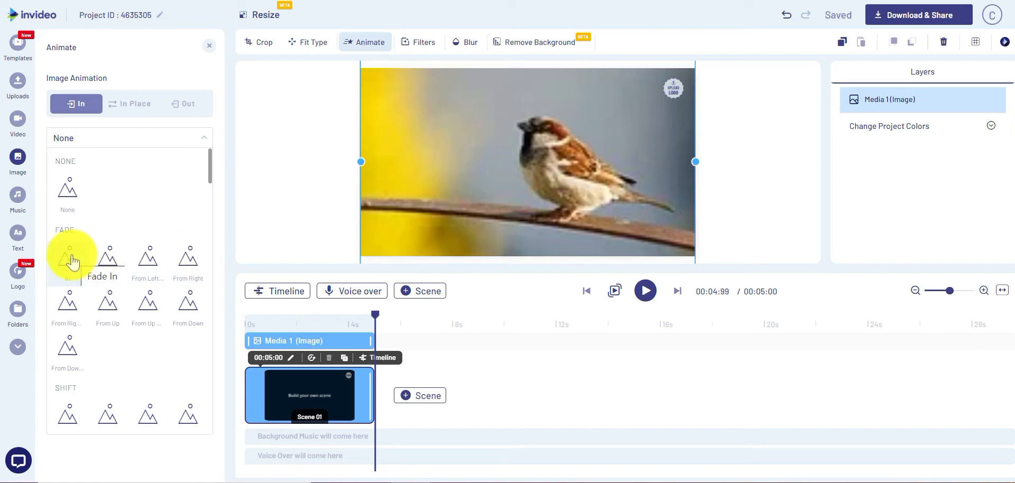
pyautogui.click(66, 256)
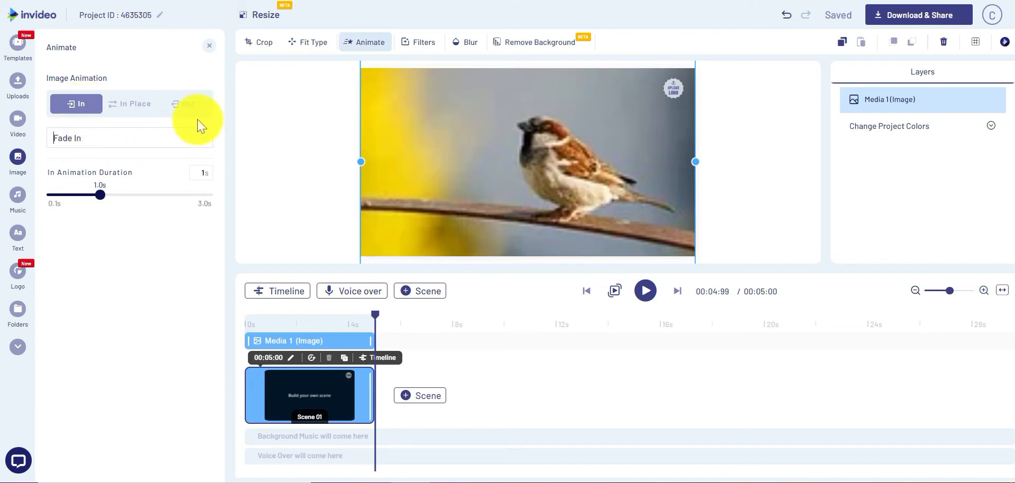
# Set the photo's exit animation to Fade Out
pyautogui.click(187, 104)
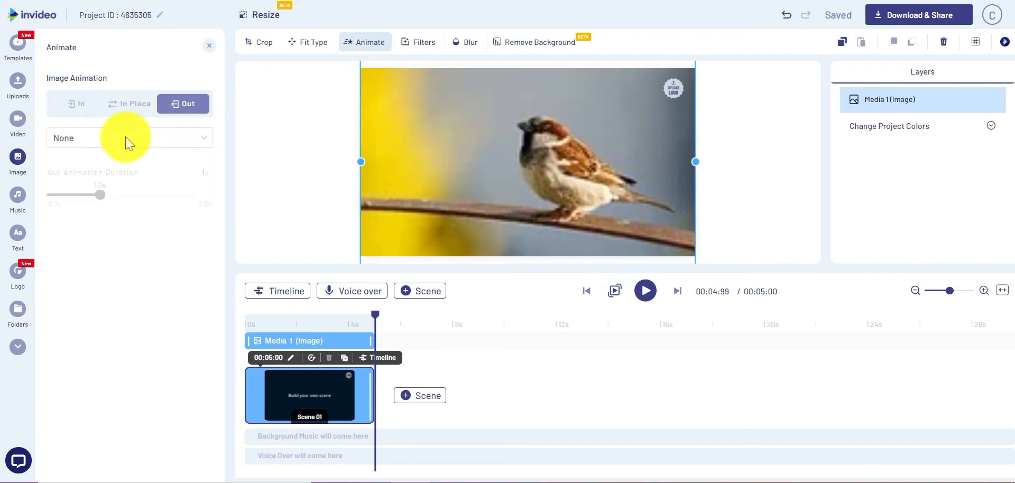
pyautogui.click(129, 137)
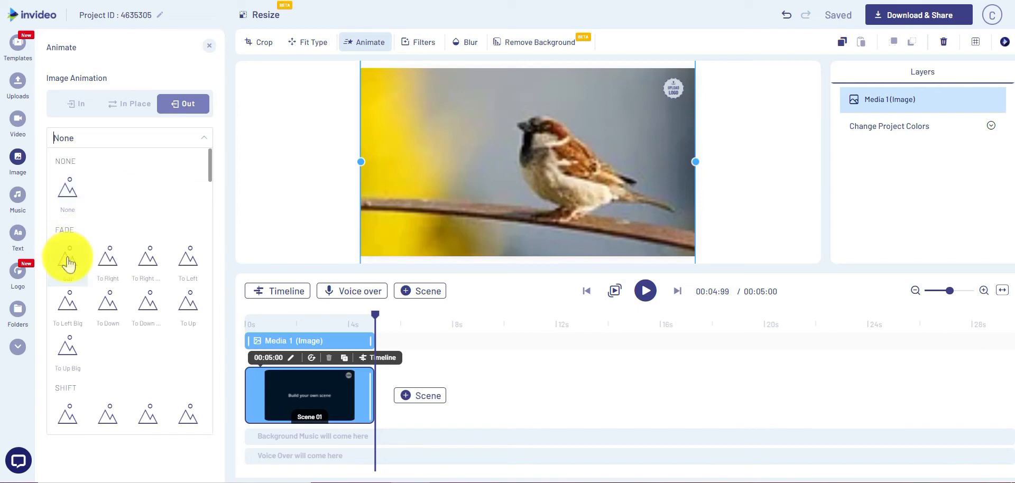
pyautogui.click(67, 256)
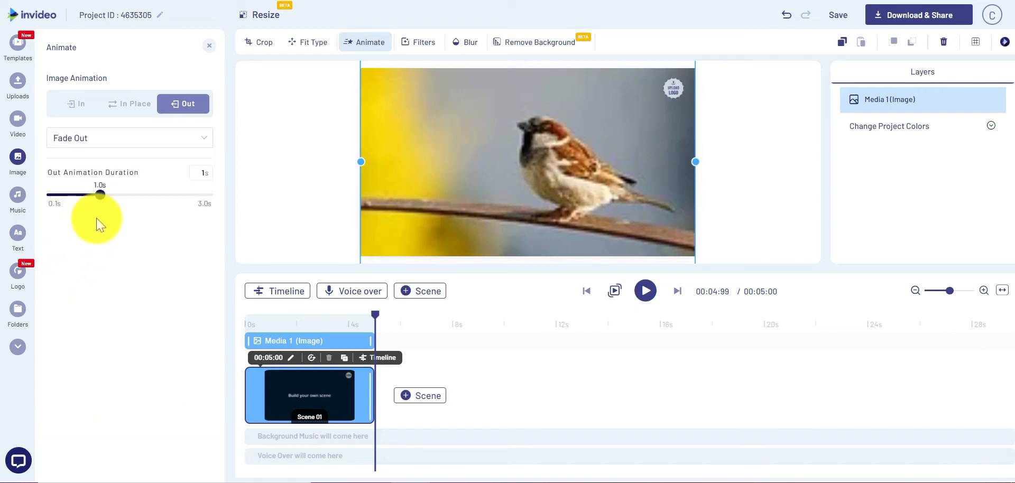
# Set the in-place animation to Zoom Out and verify Fade In, Zoom Out and Fade Out are all set
pyautogui.click(134, 103)
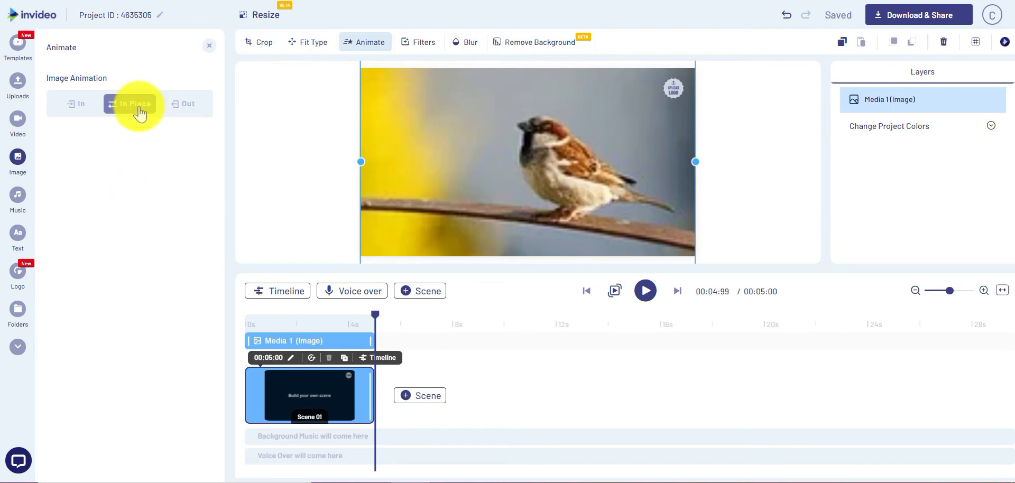
pyautogui.click(135, 104)
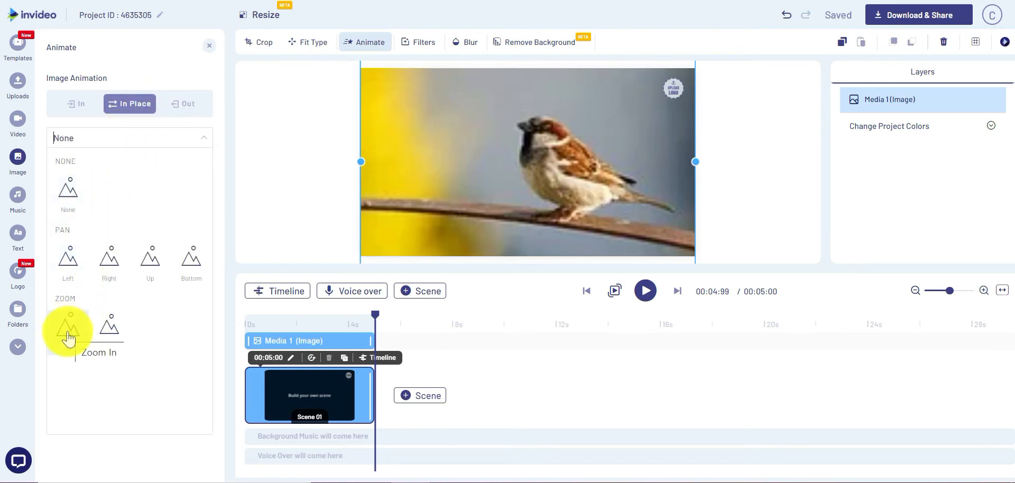
pyautogui.moveTo(109, 327)
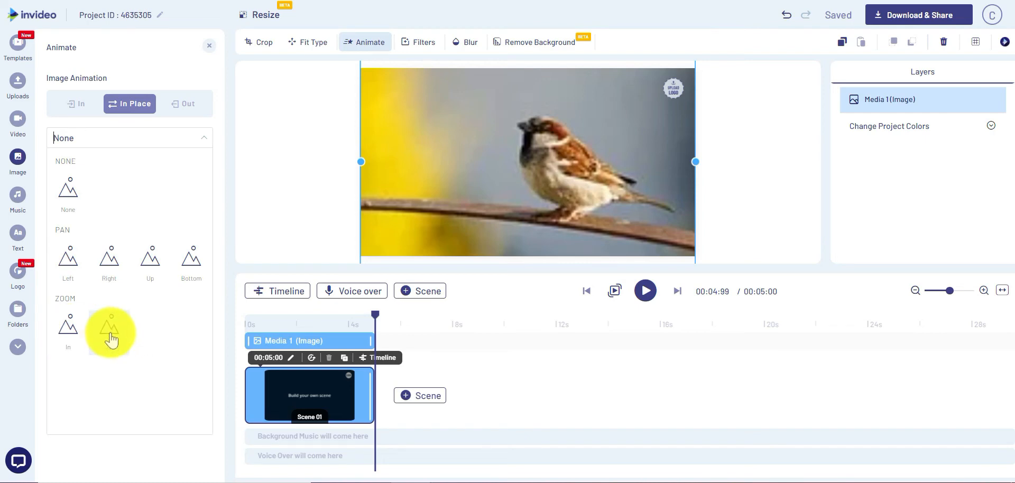
pyautogui.click(109, 330)
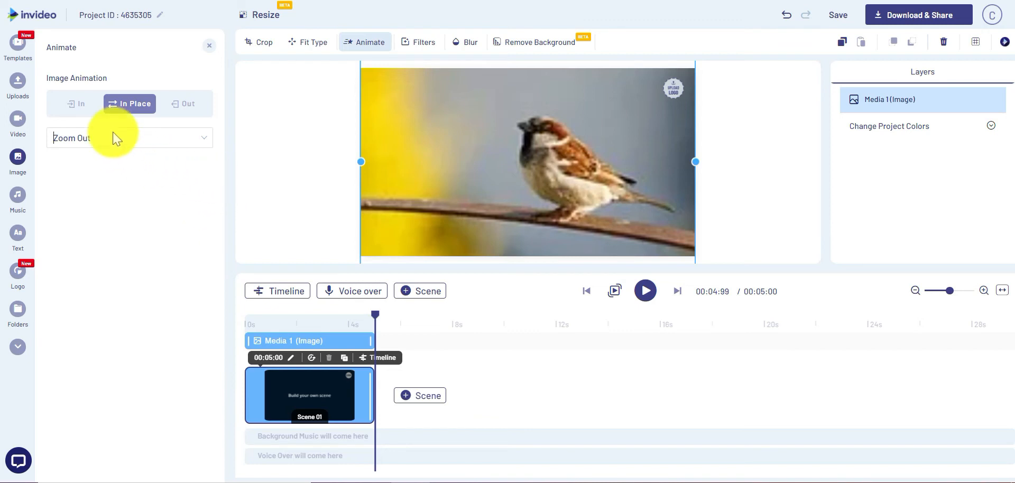
pyautogui.click(78, 104)
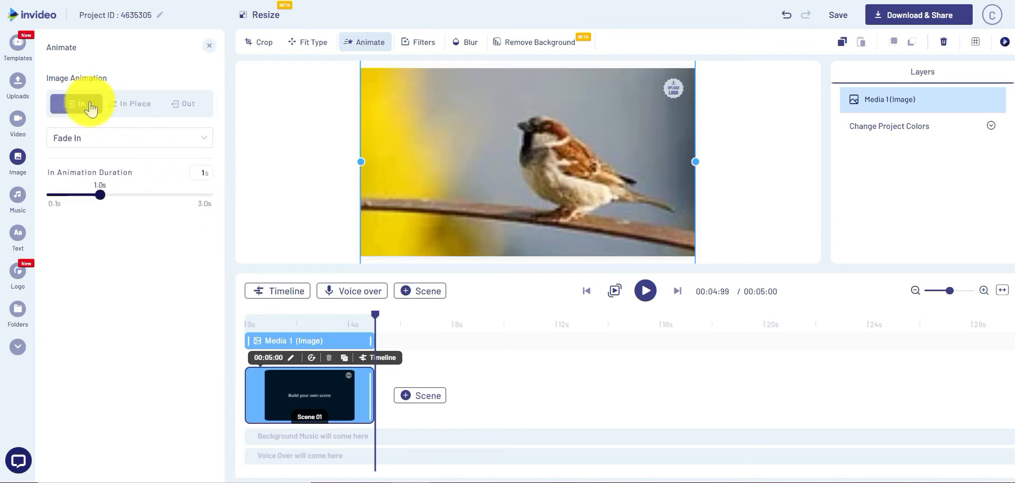
pyautogui.click(134, 104)
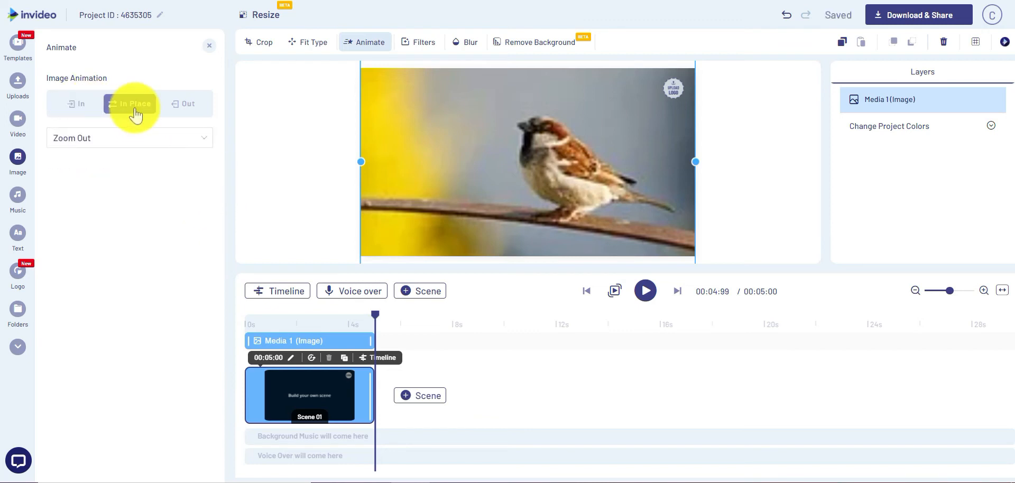
pyautogui.click(186, 104)
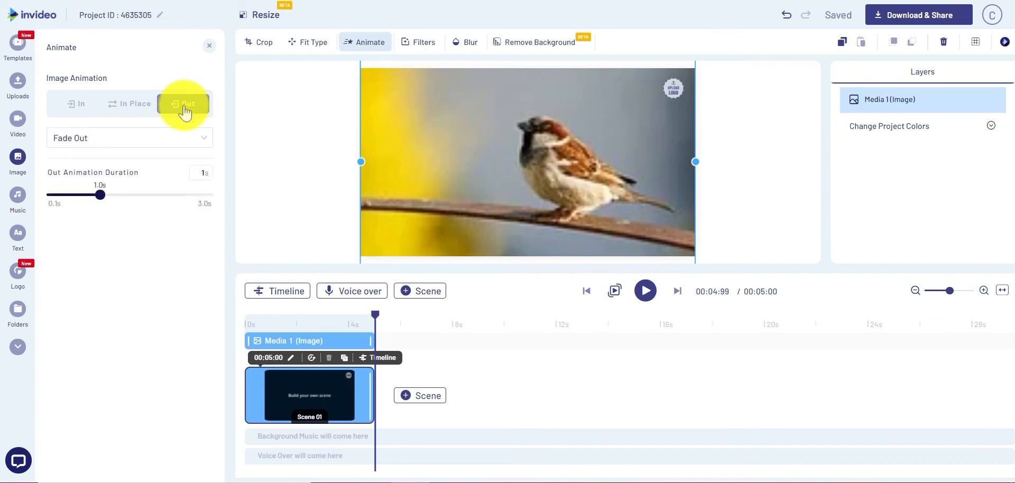
# Deselect the photo and play the scene from the start to review the sparrow's animations
pyautogui.click(187, 104)
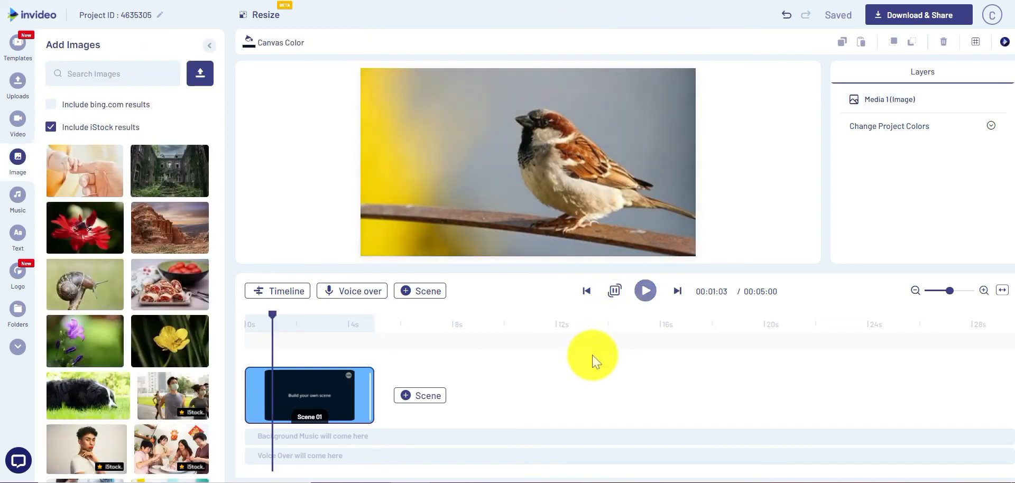
pyautogui.click(644, 290)
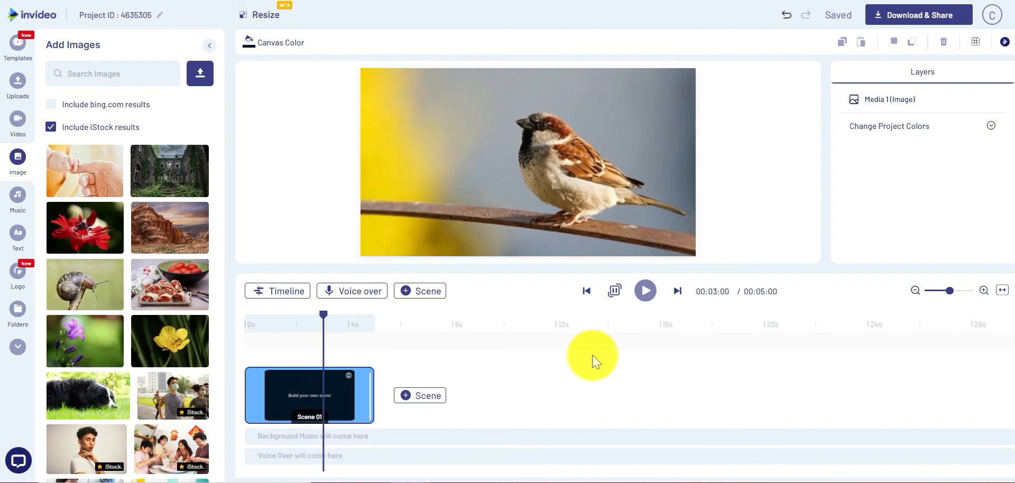
pyautogui.click(645, 291)
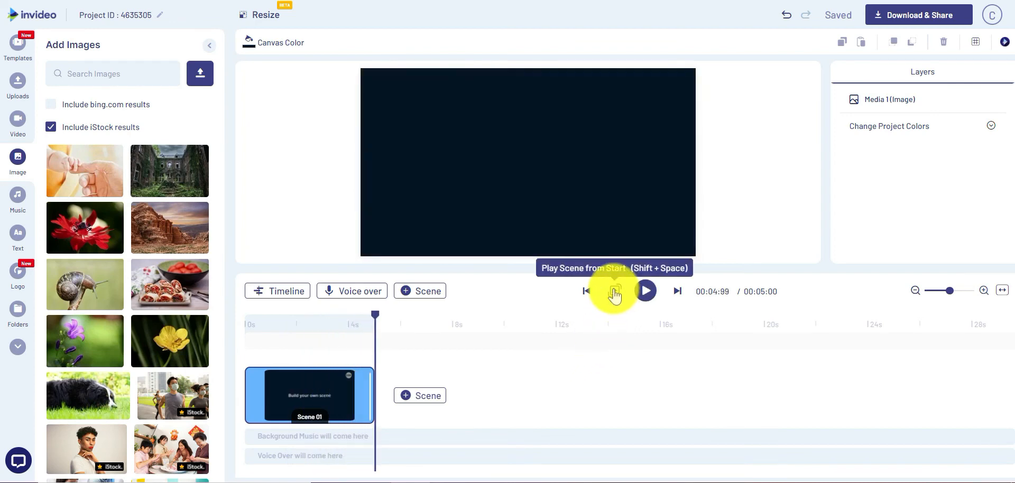
pyautogui.click(613, 291)
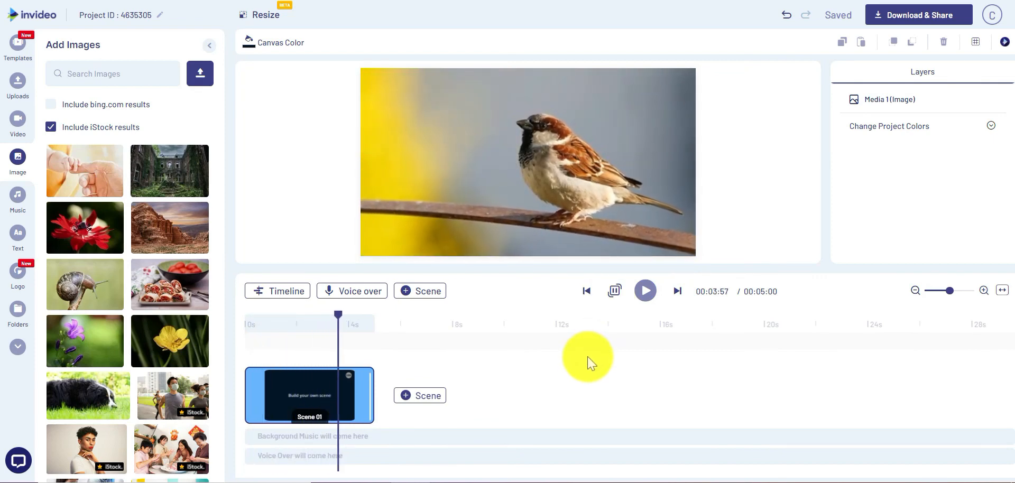
pyautogui.click(644, 290)
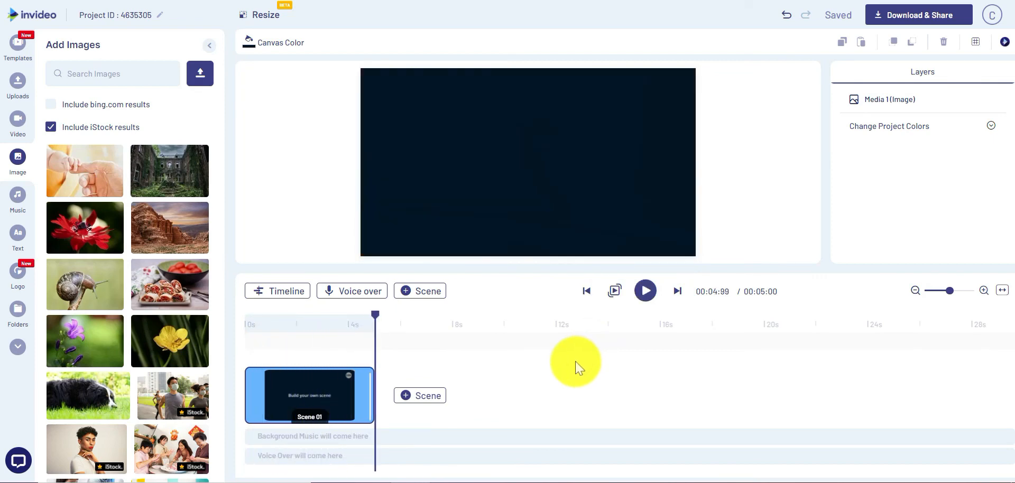
pyautogui.moveTo(543, 371)
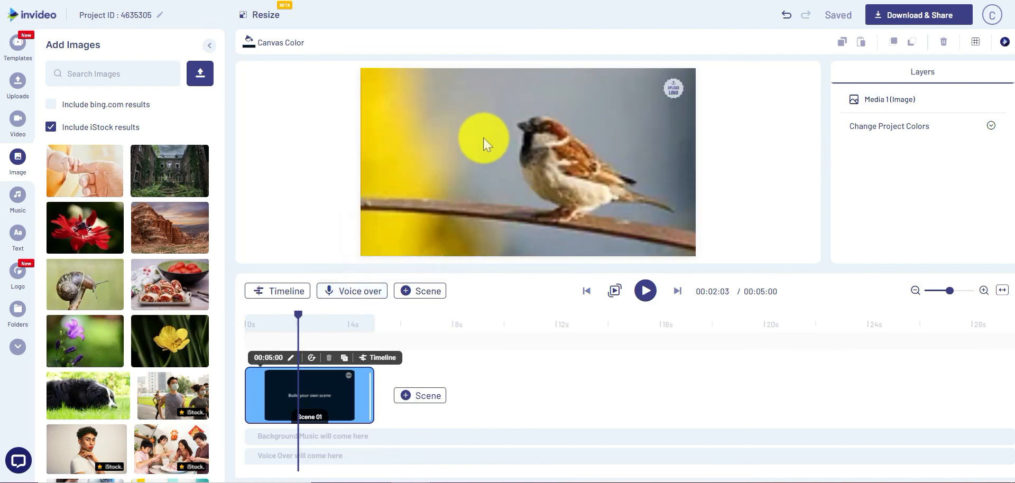
# Select the sparrow photo and reopen its Animate settings showing the one-second Fade In entrance
pyautogui.click(486, 162)
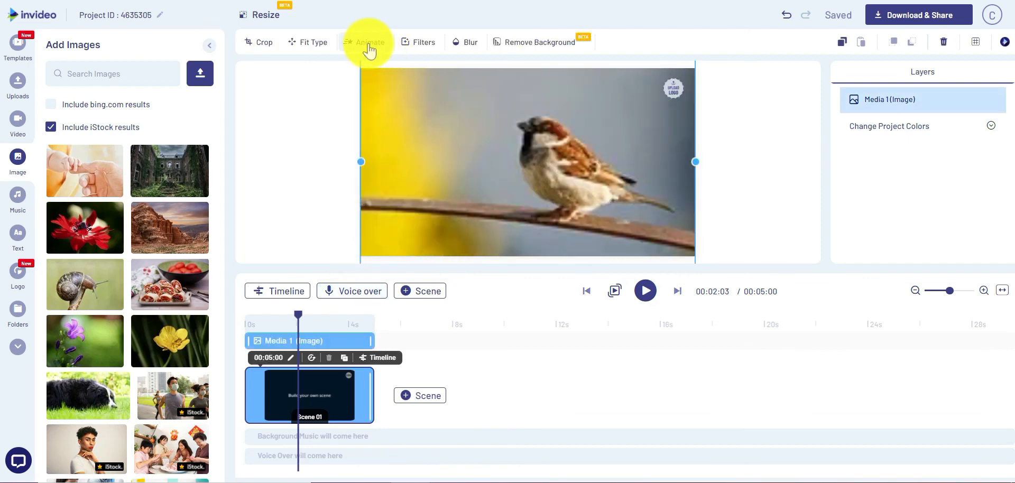
pyautogui.click(369, 41)
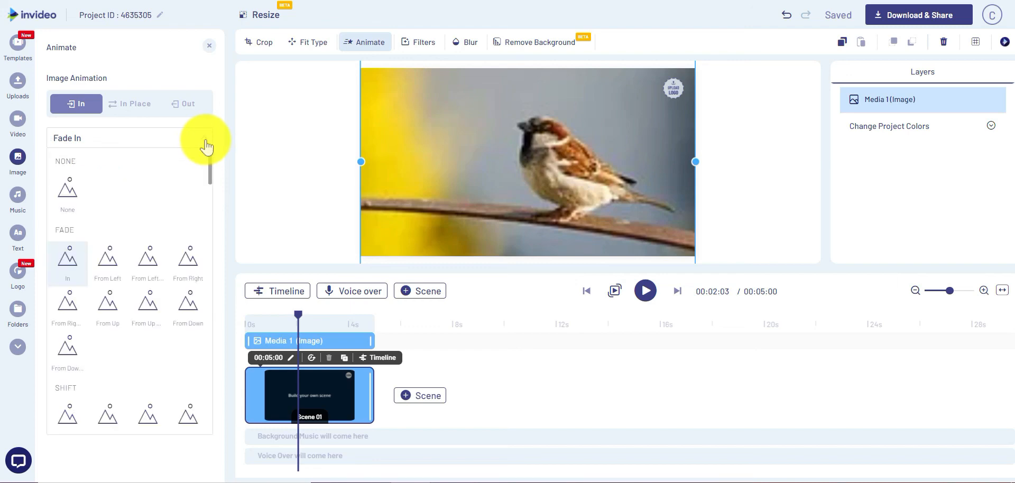
pyautogui.click(67, 259)
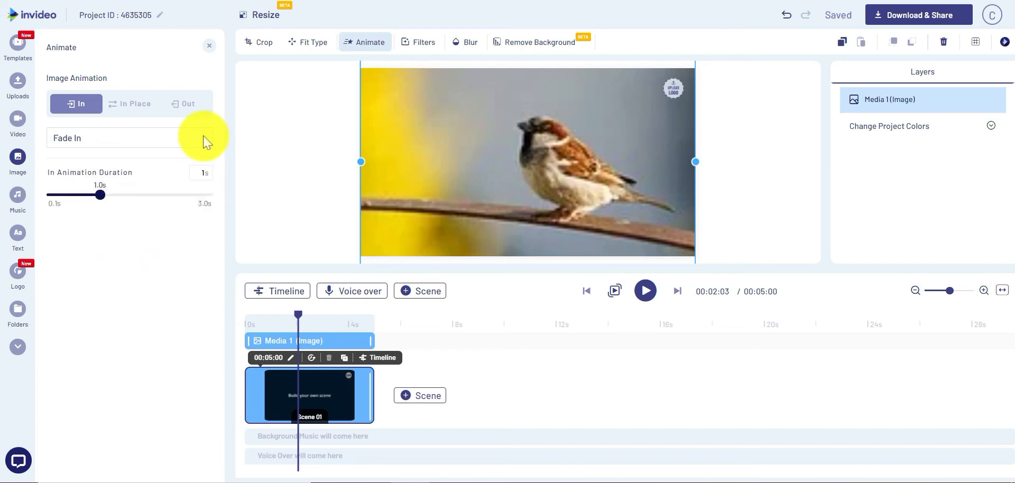